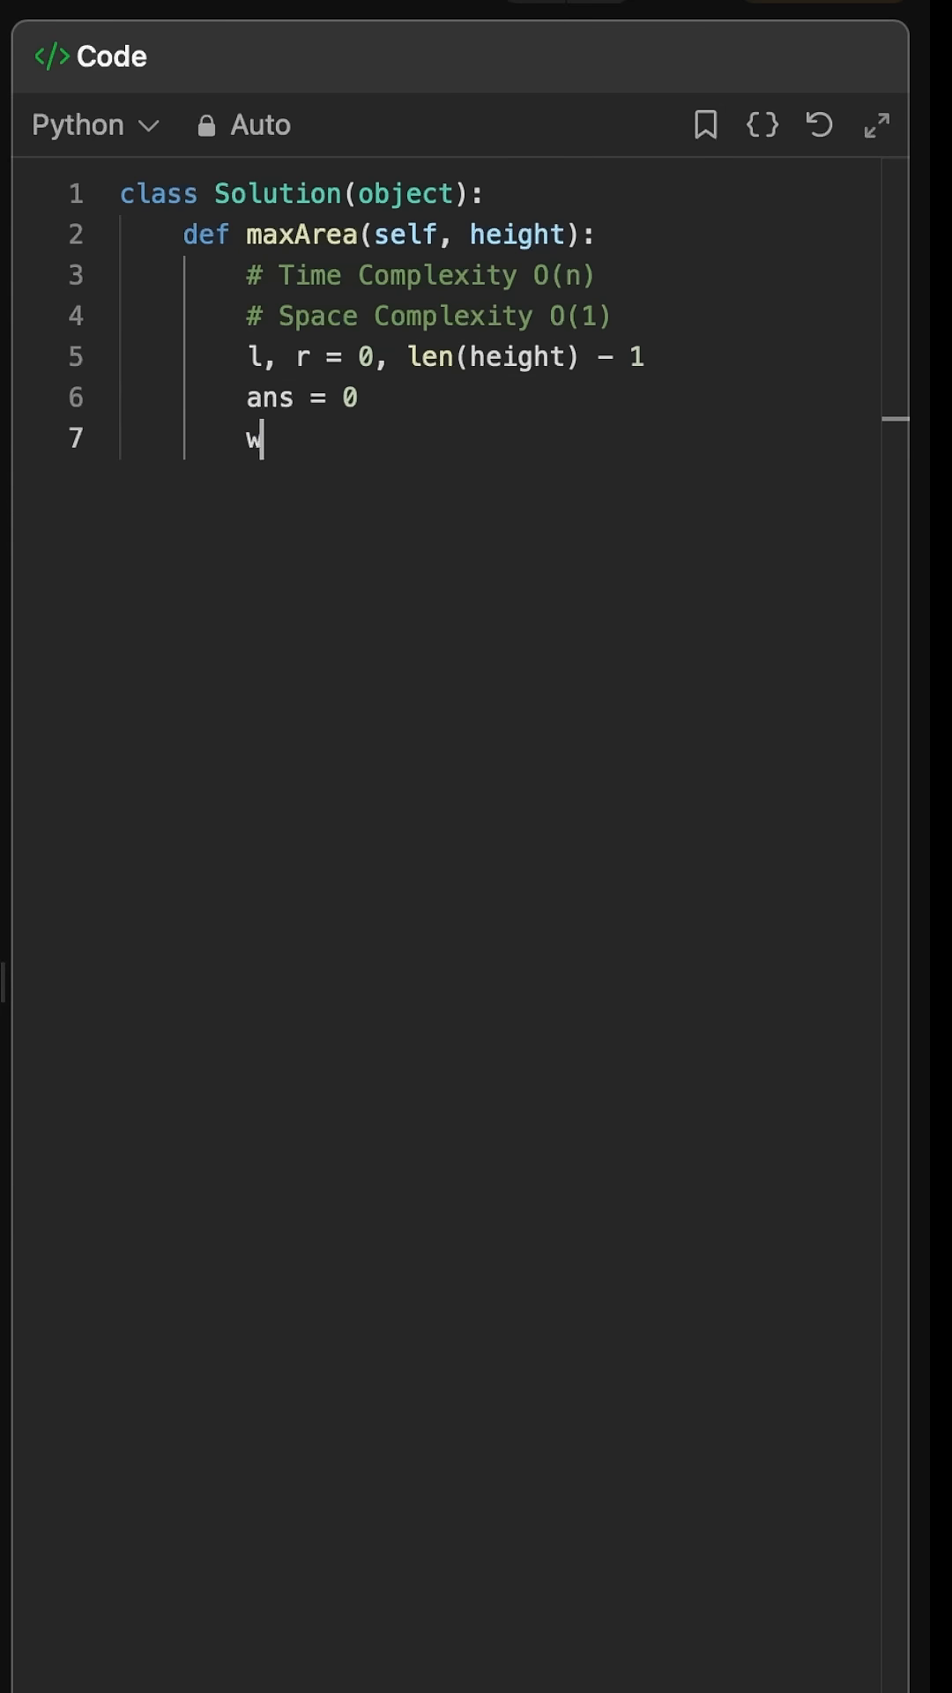
{"action": "type", "text": "hile l < r:"}
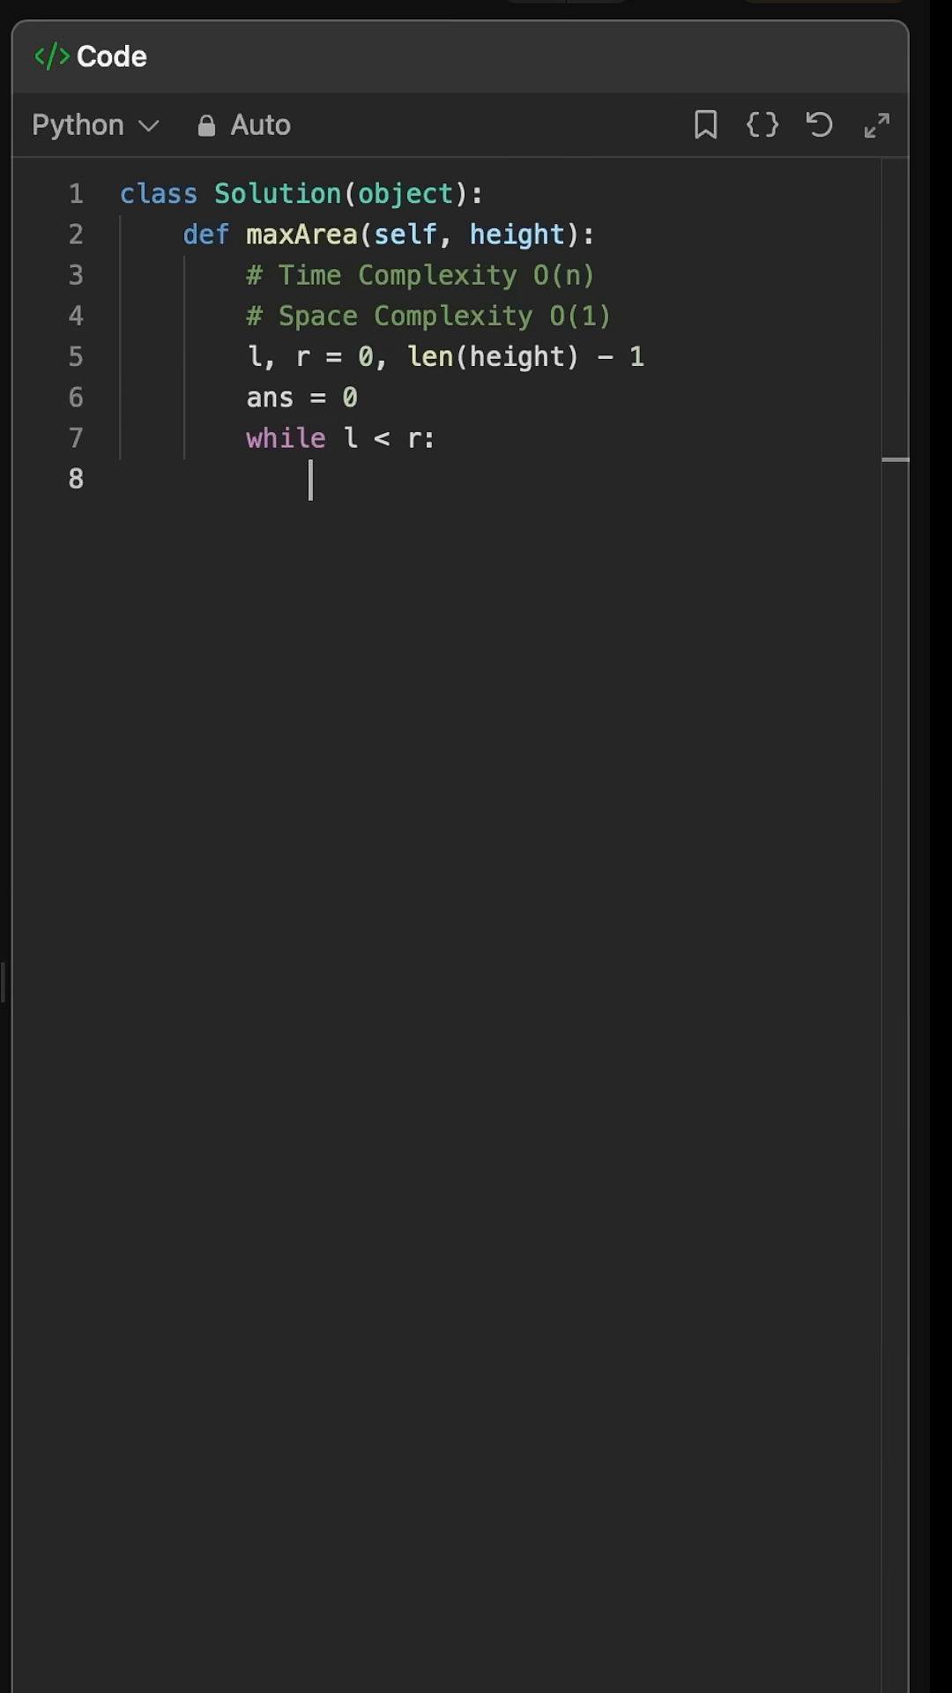
{"action": "type", "text": "cur_h ="}
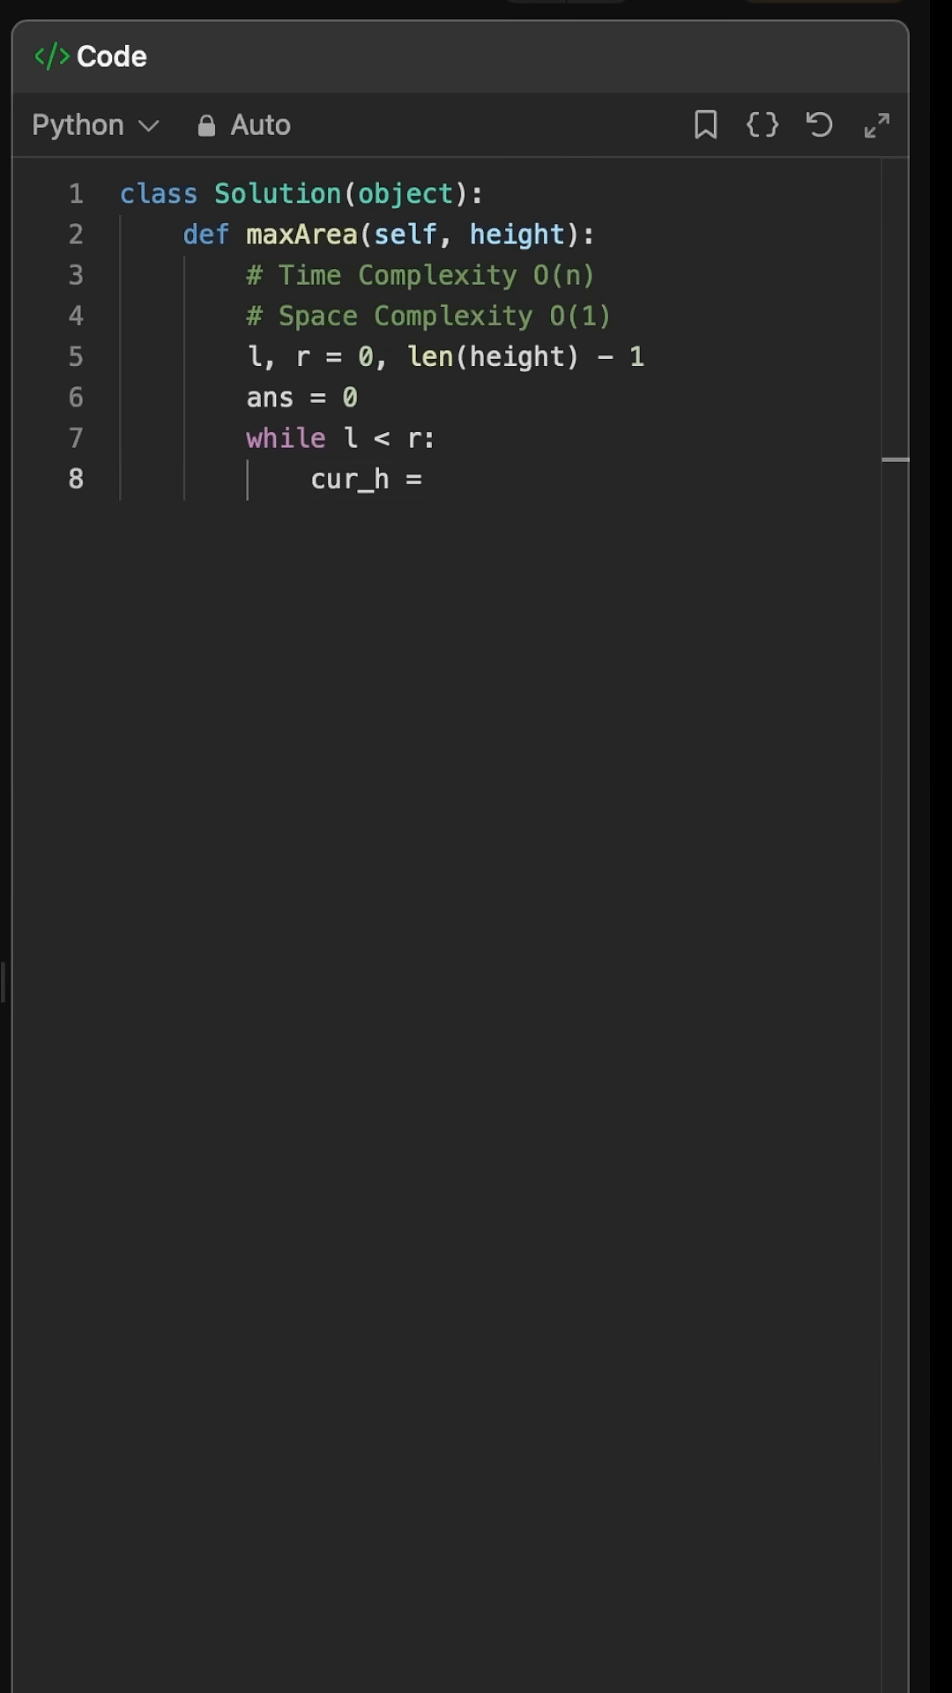
{"action": "type", "text": "min(height[r], height[l"}
{"action": "type", "text": "c"}
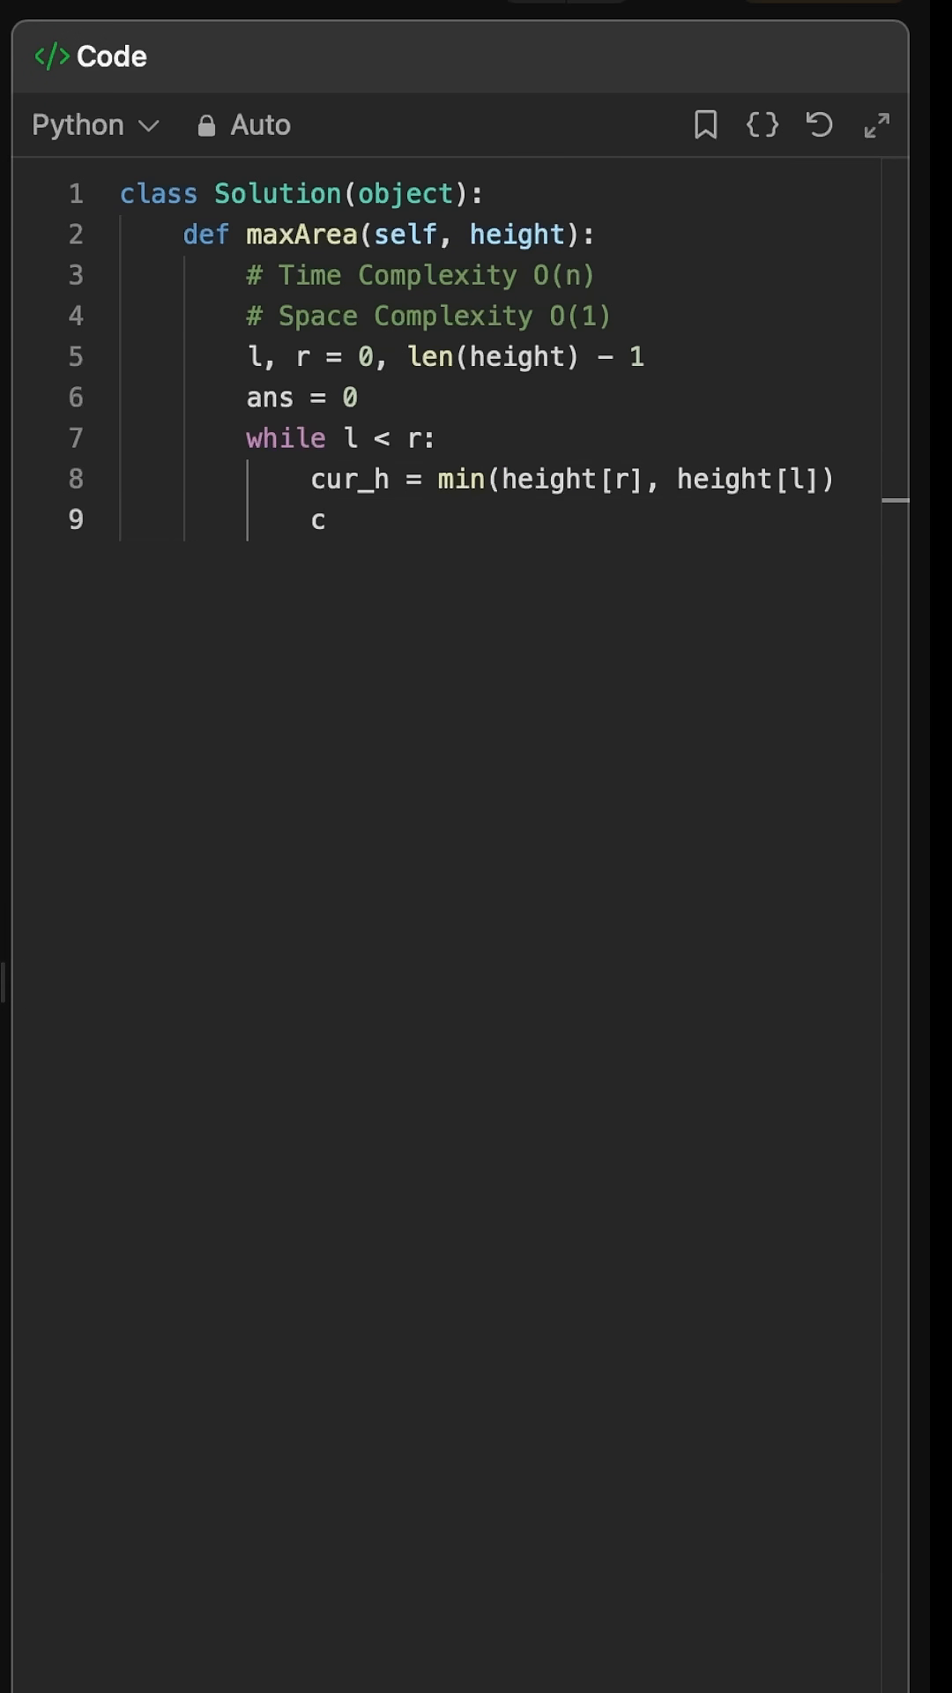
{"action": "type", "text": "ur_l = r - l"}
{"action": "type", "text": "ans = max(ans, c"}
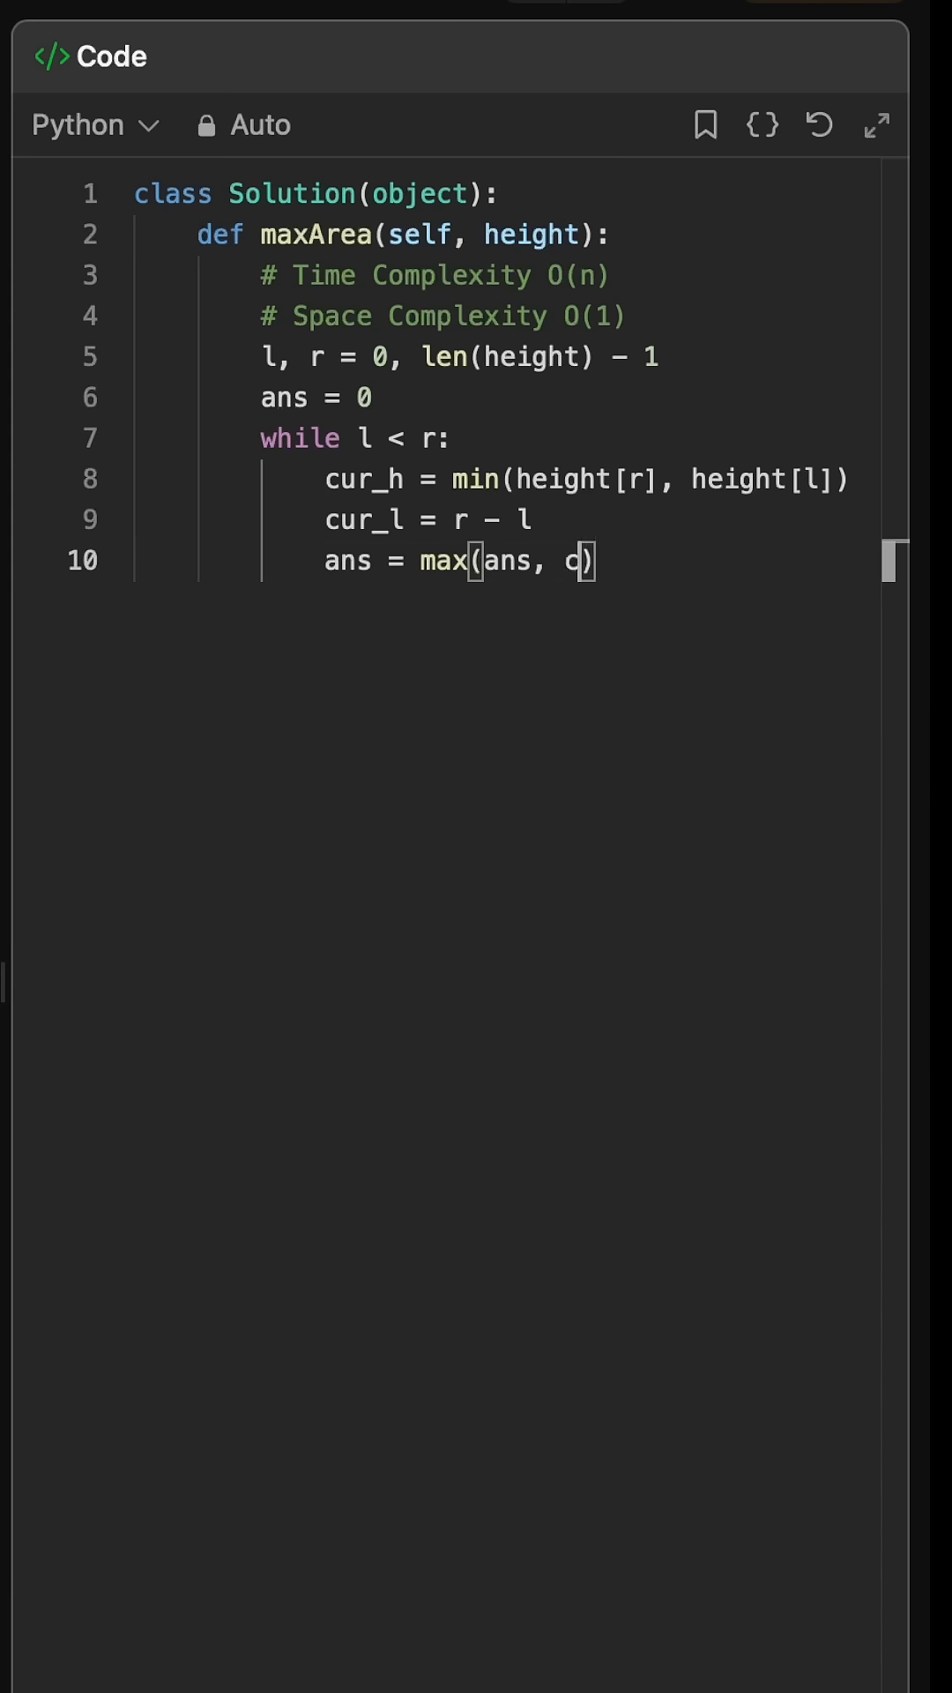
{"action": "type", "text": "ur_h * cur_l"}
{"action": "type", "text": "if height"}
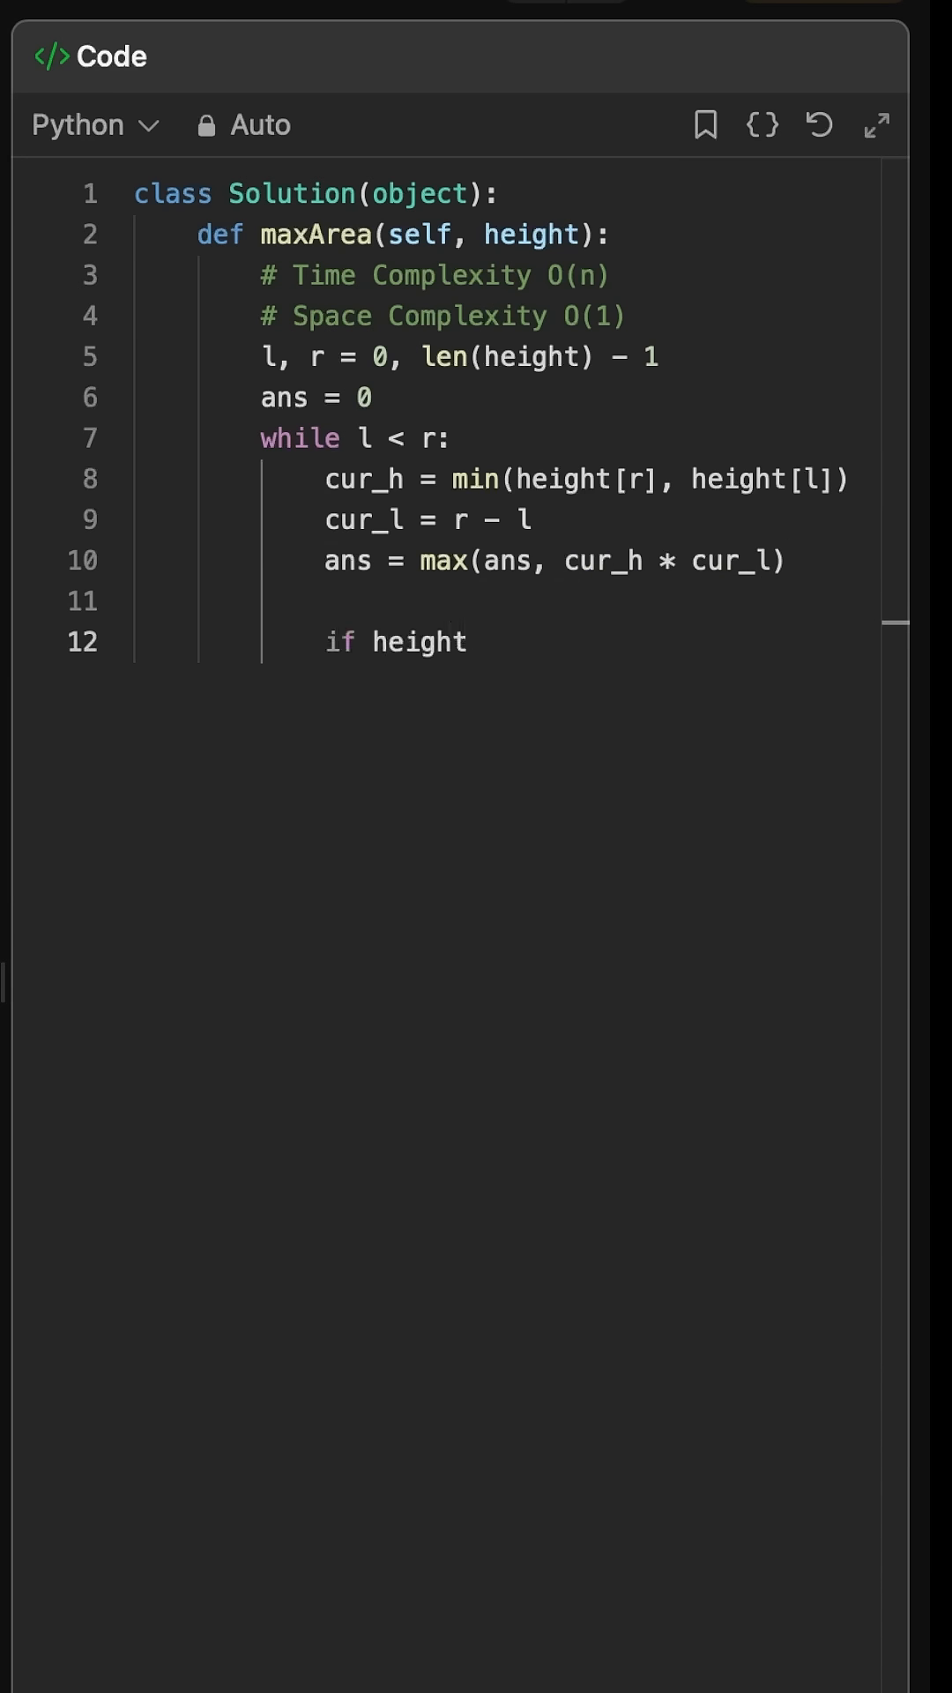
{"action": "type", "text": "[l] >= height[]"}
{"action": "type", "text": "re"}
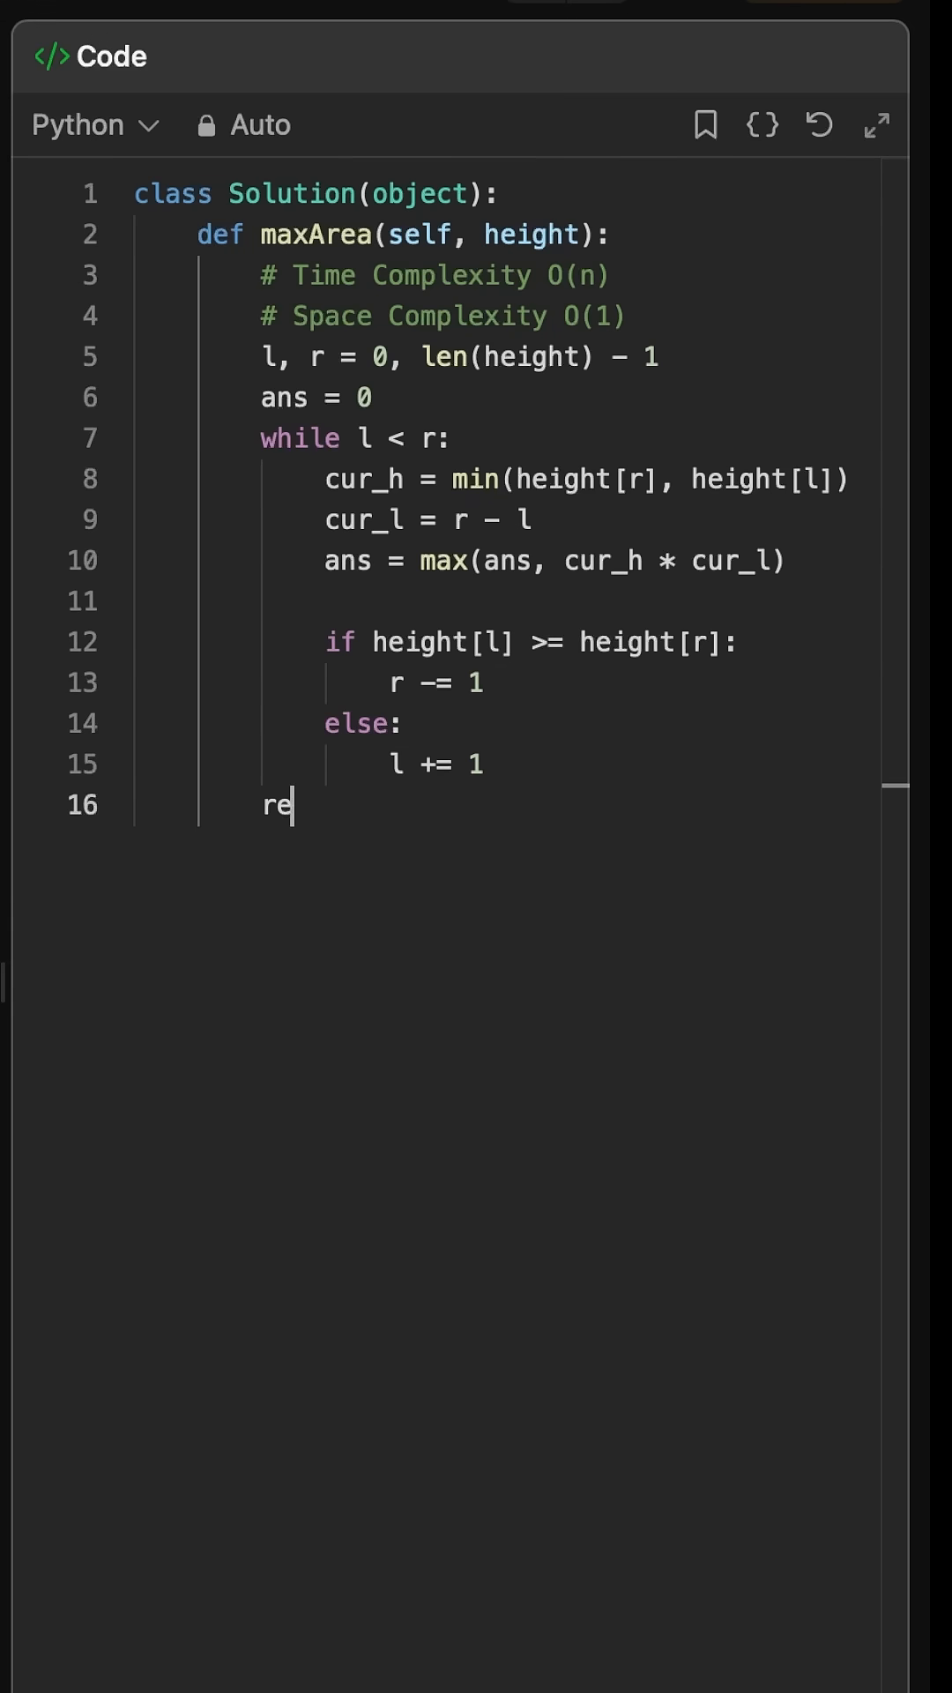
{"action": "type", "text": "turn ans"}
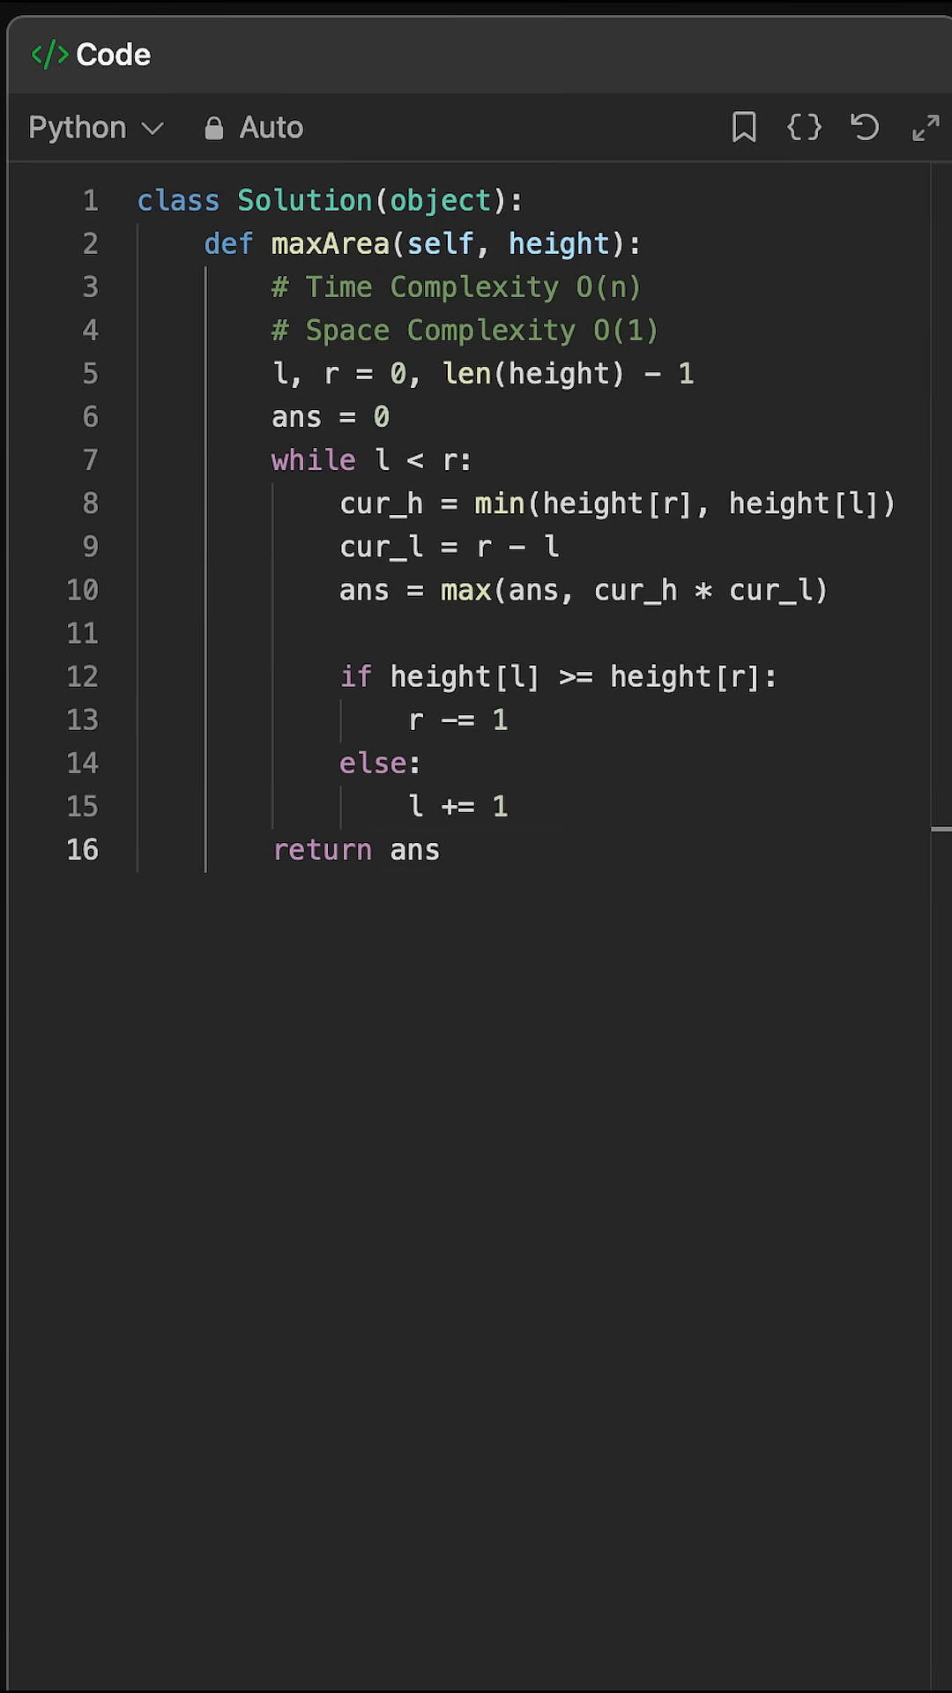